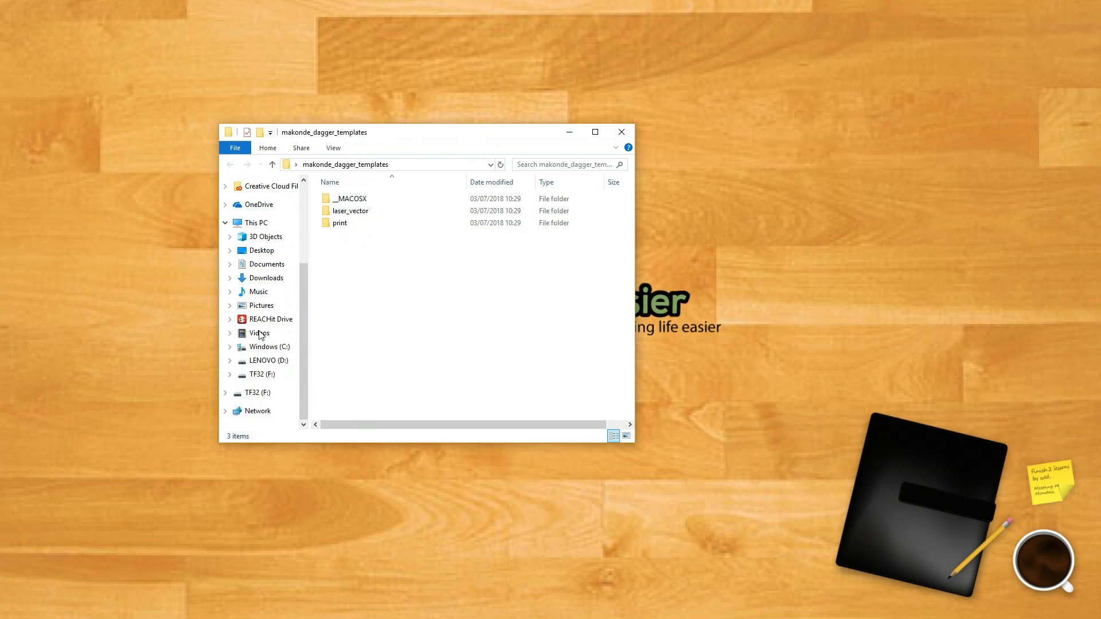
Step: Run the error check on TF32 (F:) from its Properties Tools tab and dismiss the no-errors result
right_click(244, 374)
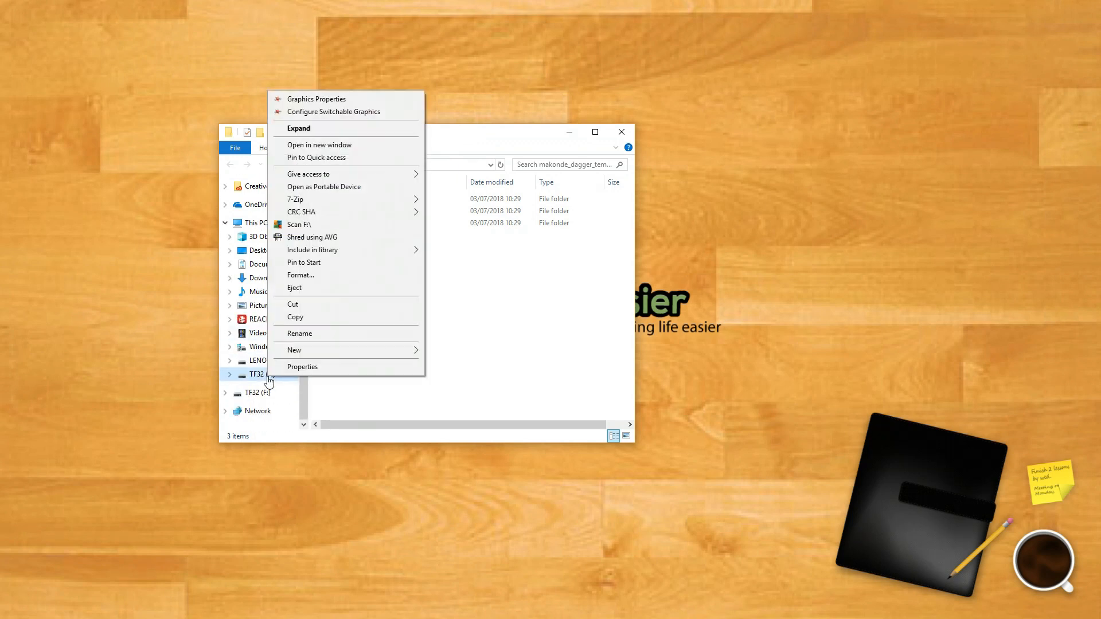
left_click(302, 367)
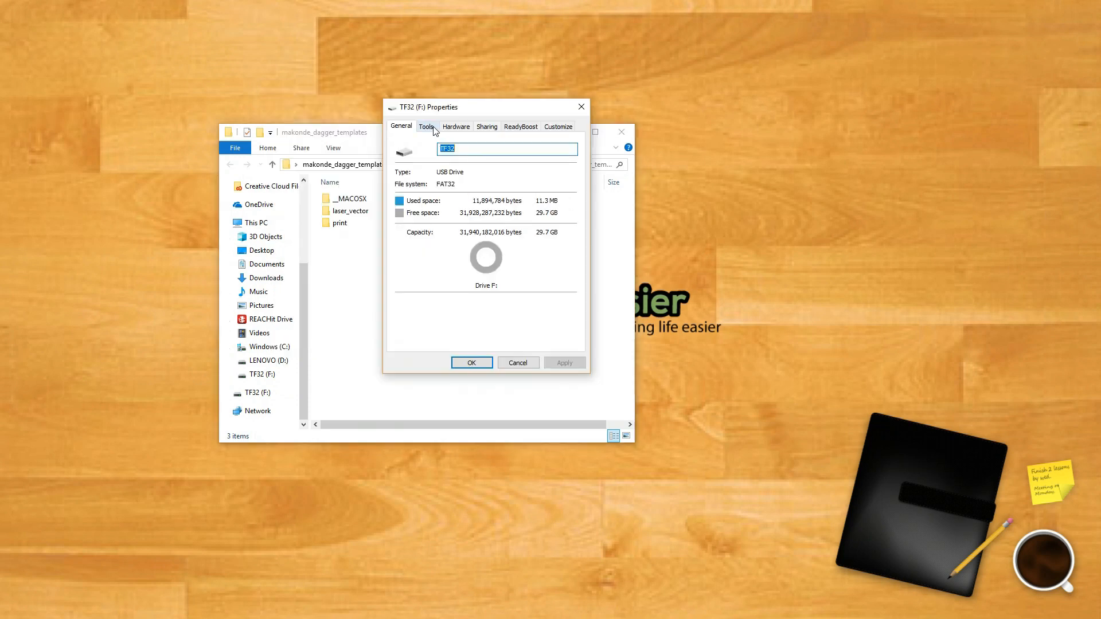
left_click(426, 126)
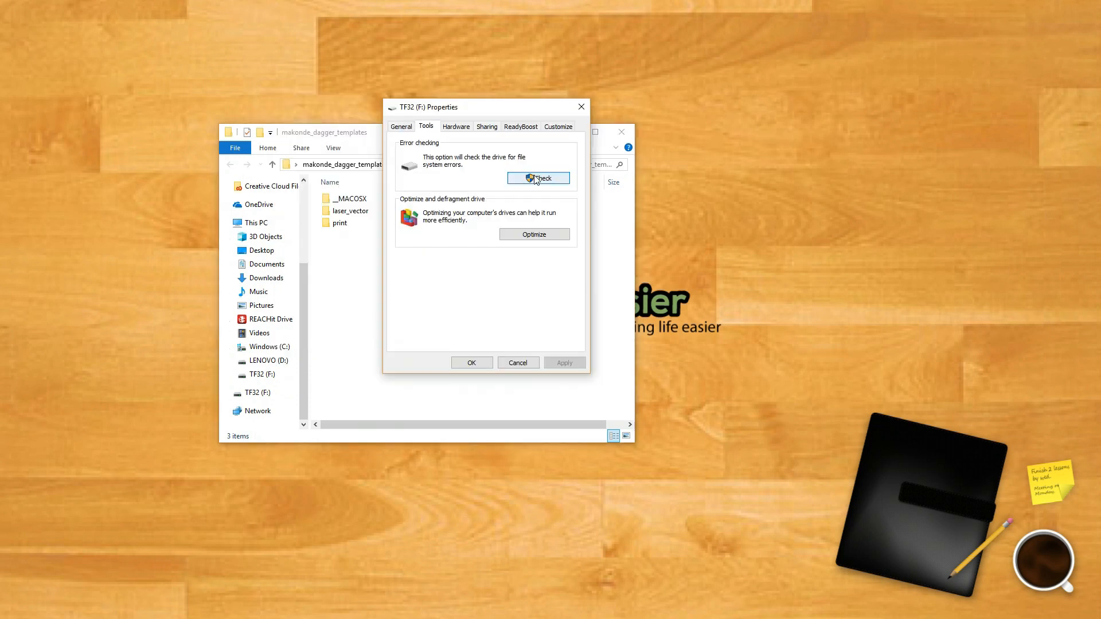
mouse_move(552, 179)
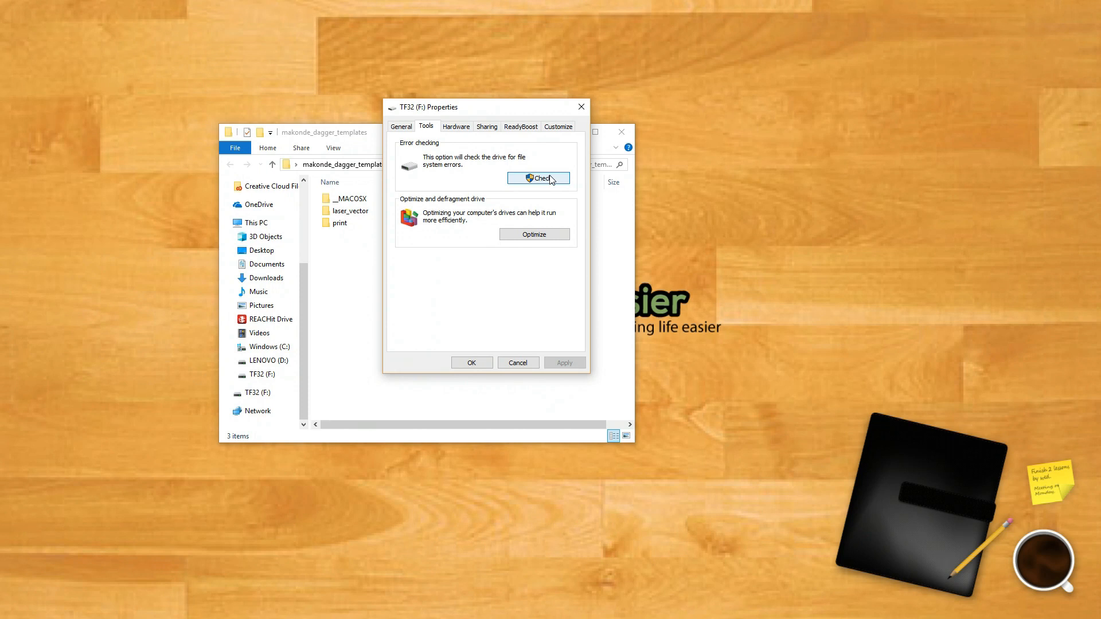
left_click(538, 178)
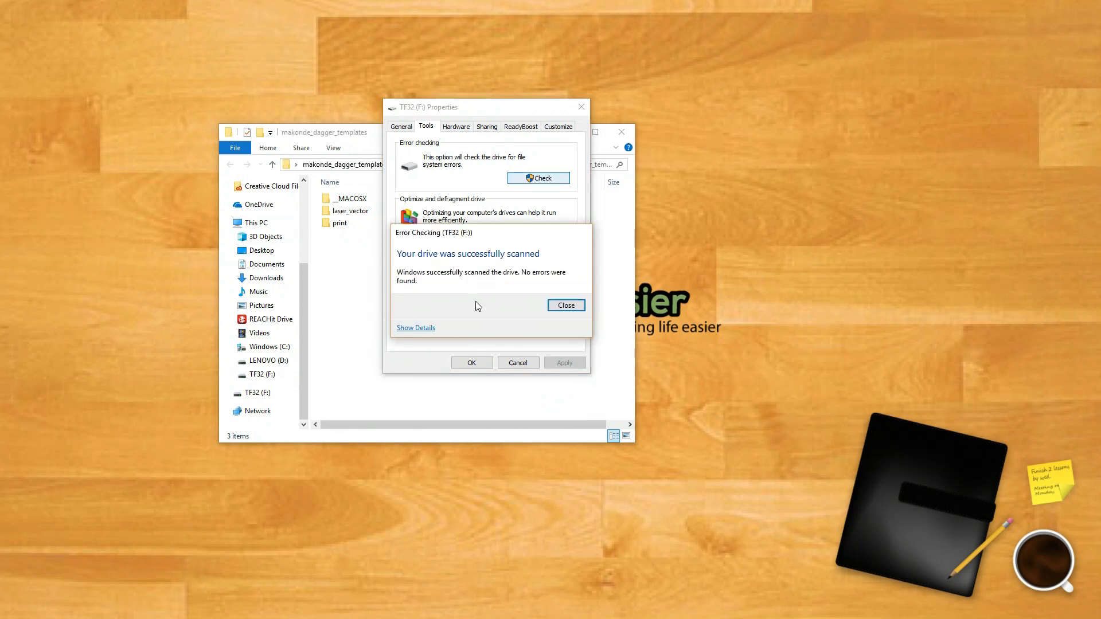
left_click(565, 305)
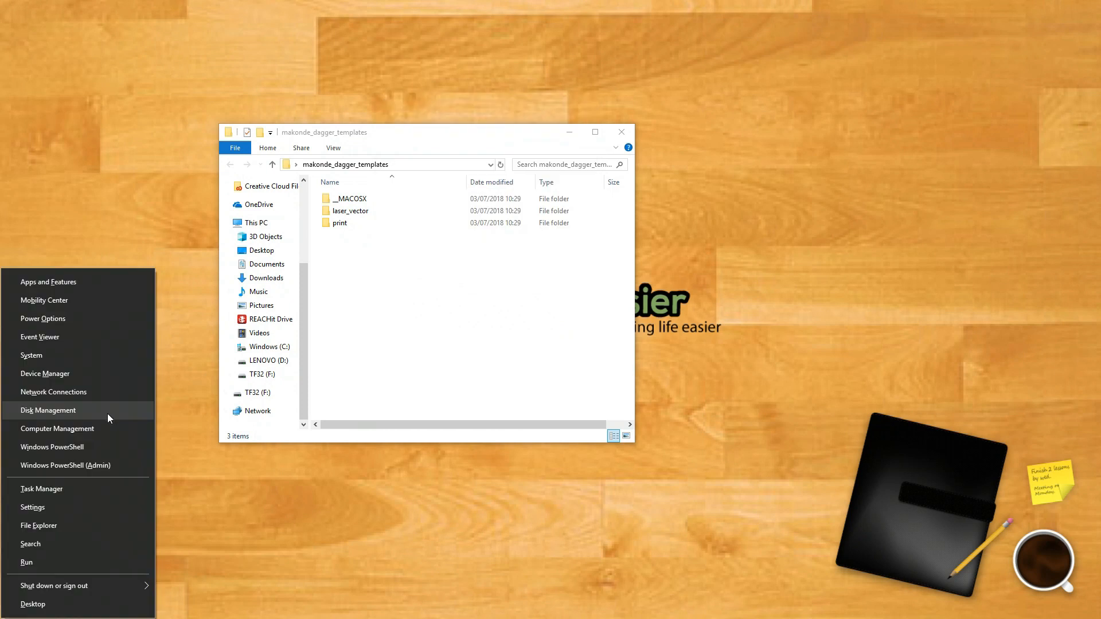
mouse_move(57, 429)
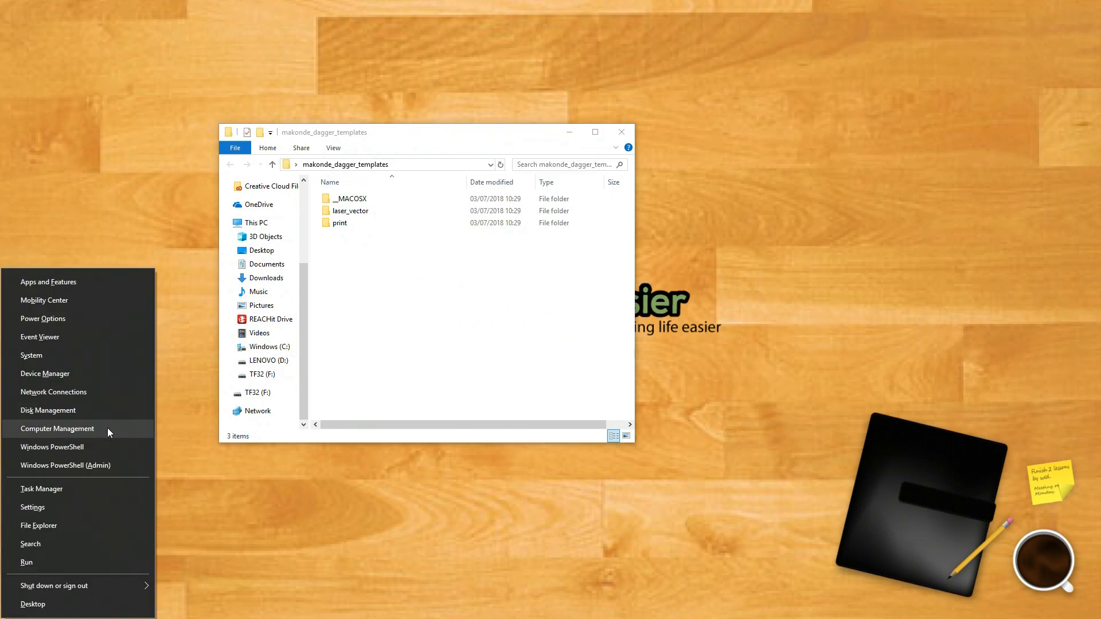
Step: Show Disk Management in Computer Management and select the TF32 FAT32 partition on Disk 1
left_click(57, 429)
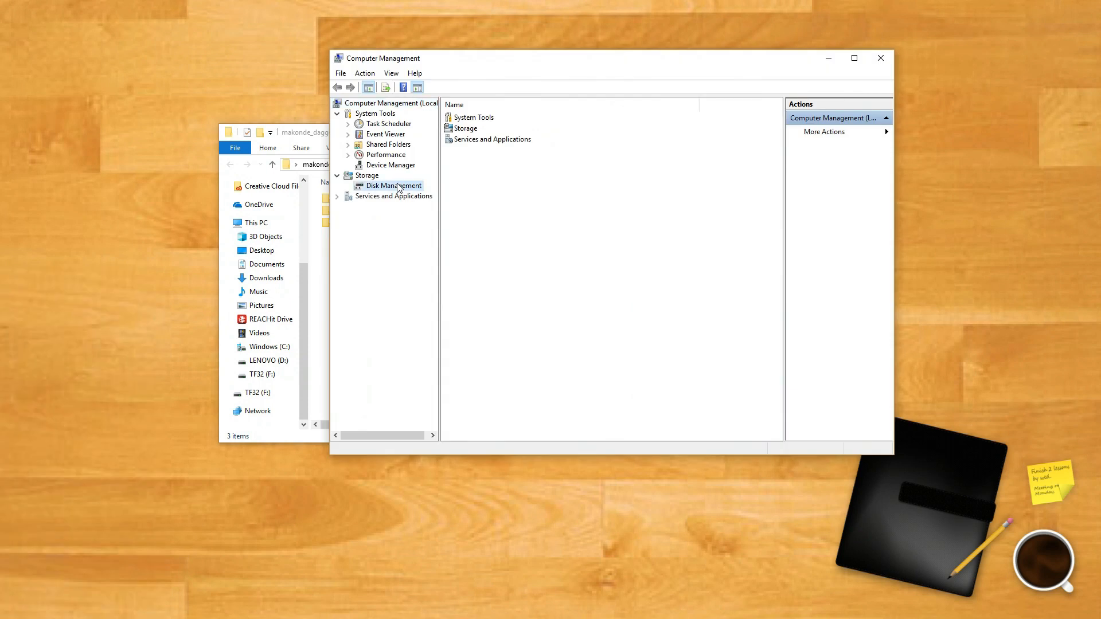
left_click(392, 186)
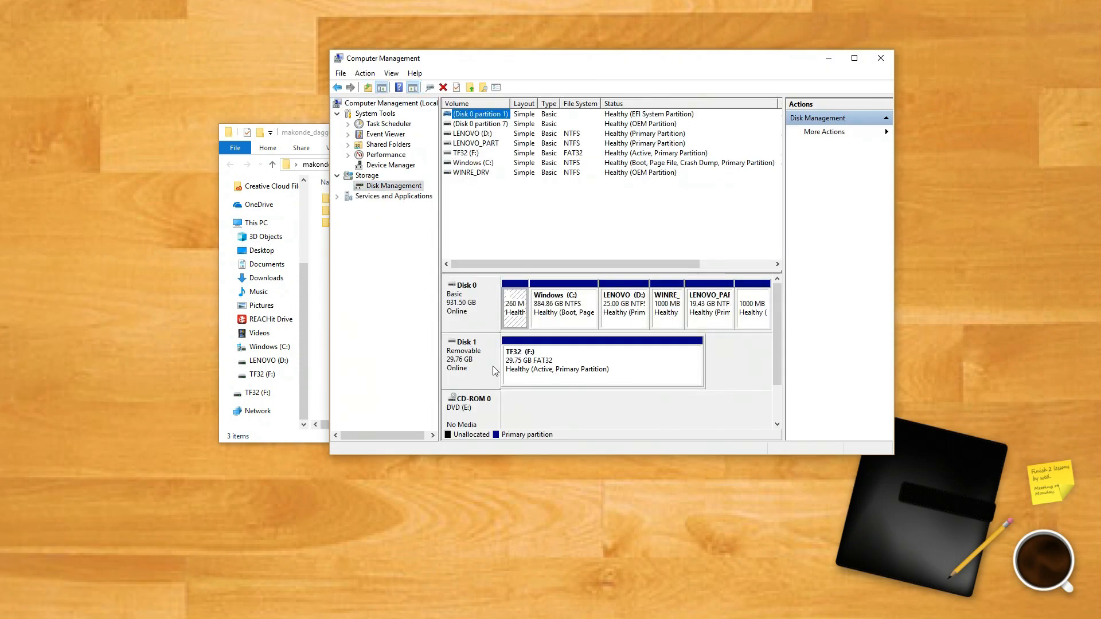
left_click(600, 362)
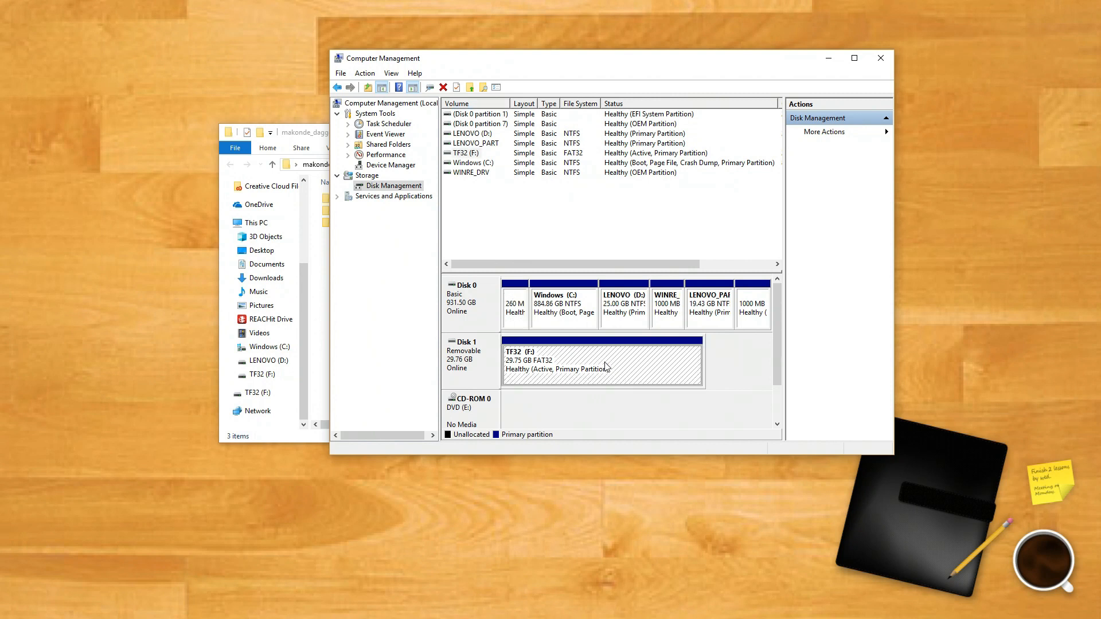
mouse_move(610, 361)
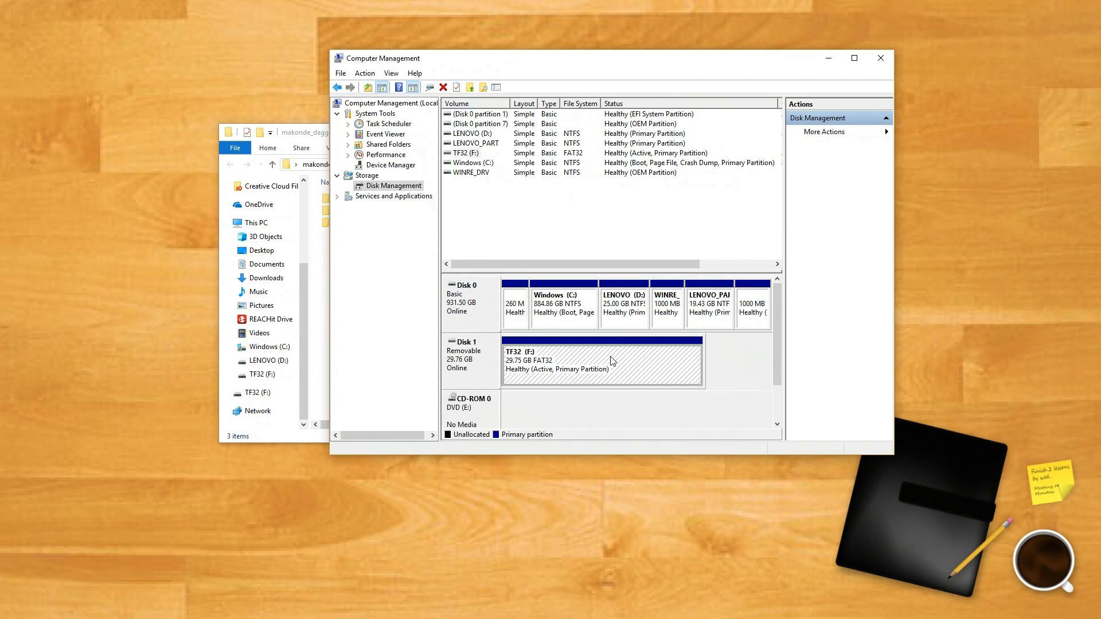
right_click(611, 362)
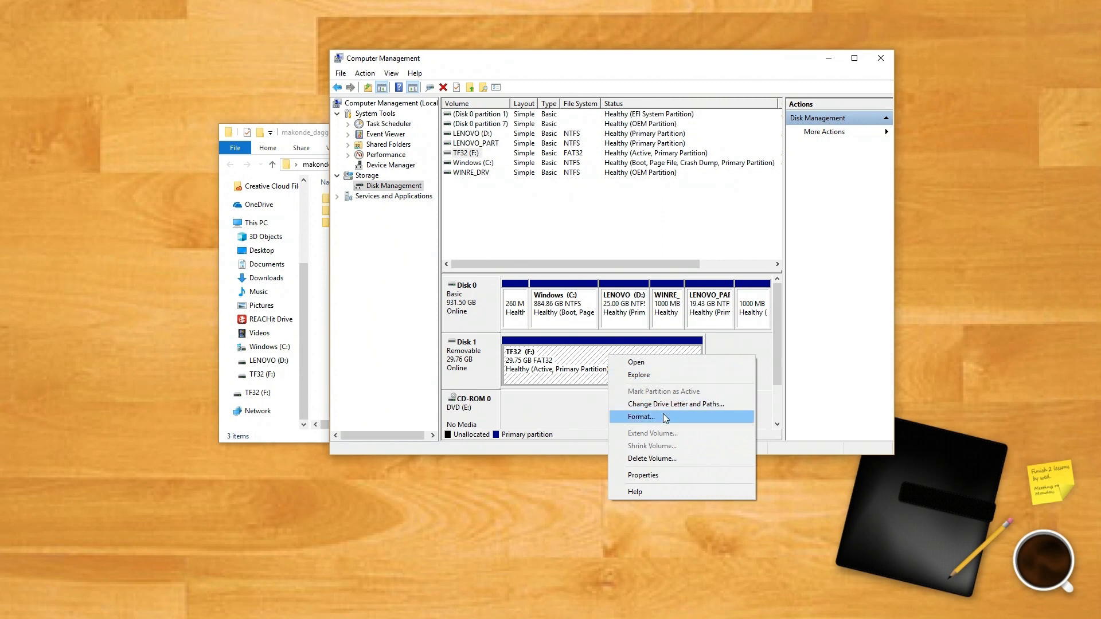
left_click(676, 403)
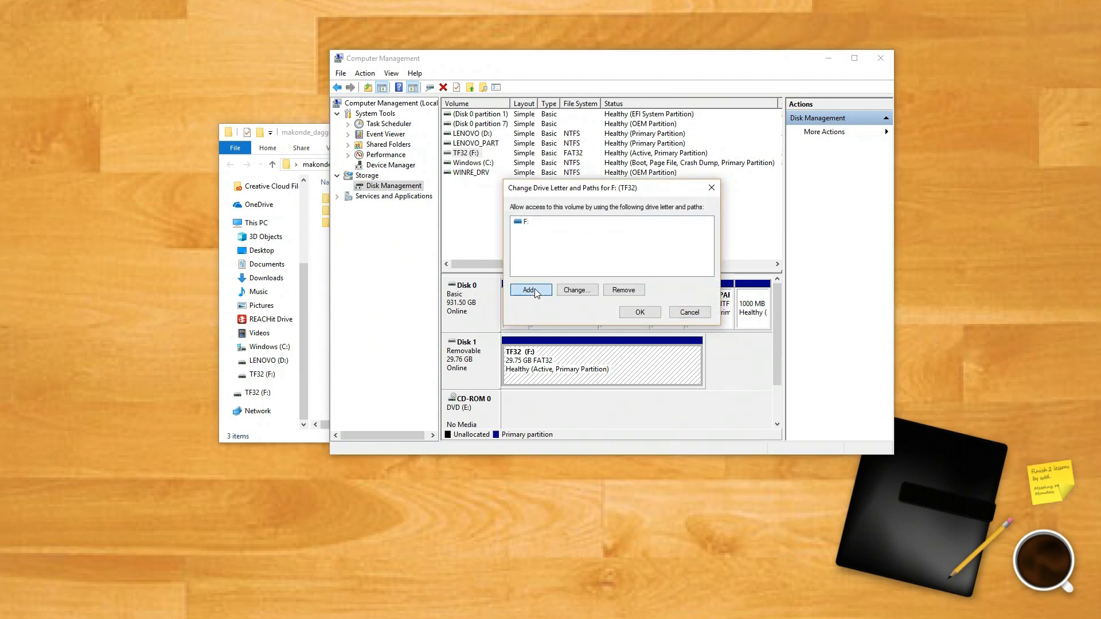
left_click(529, 291)
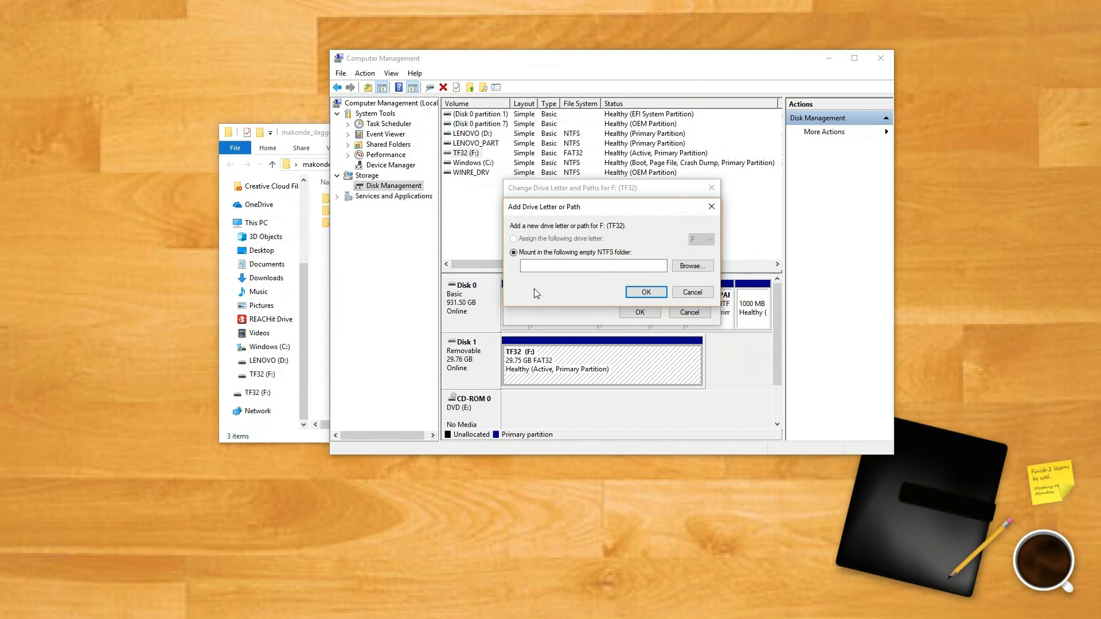
left_click(691, 292)
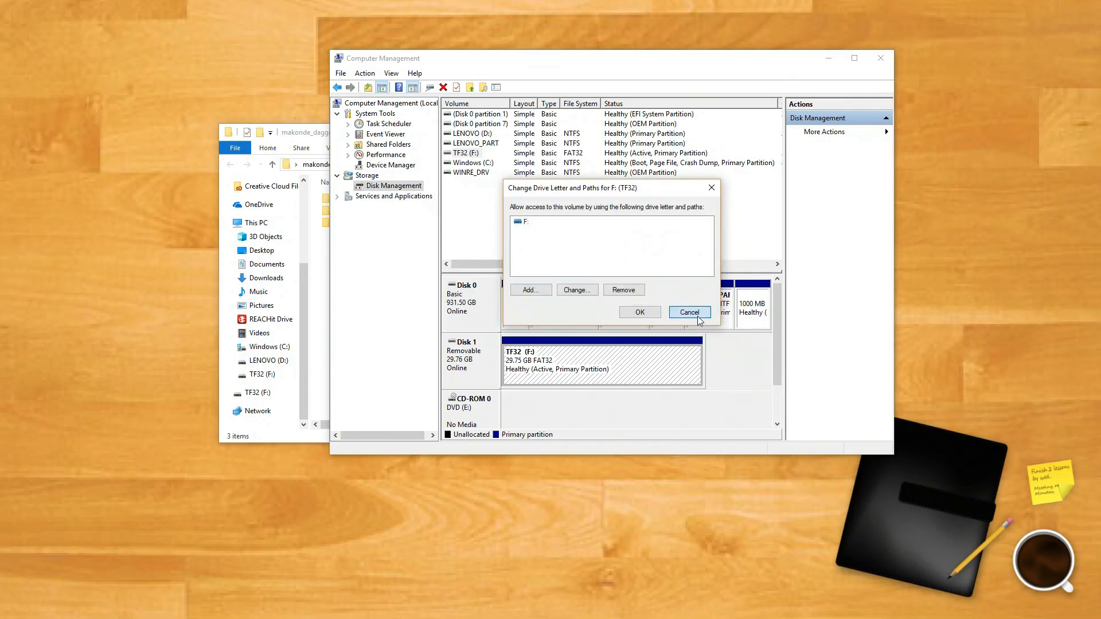
left_click(689, 311)
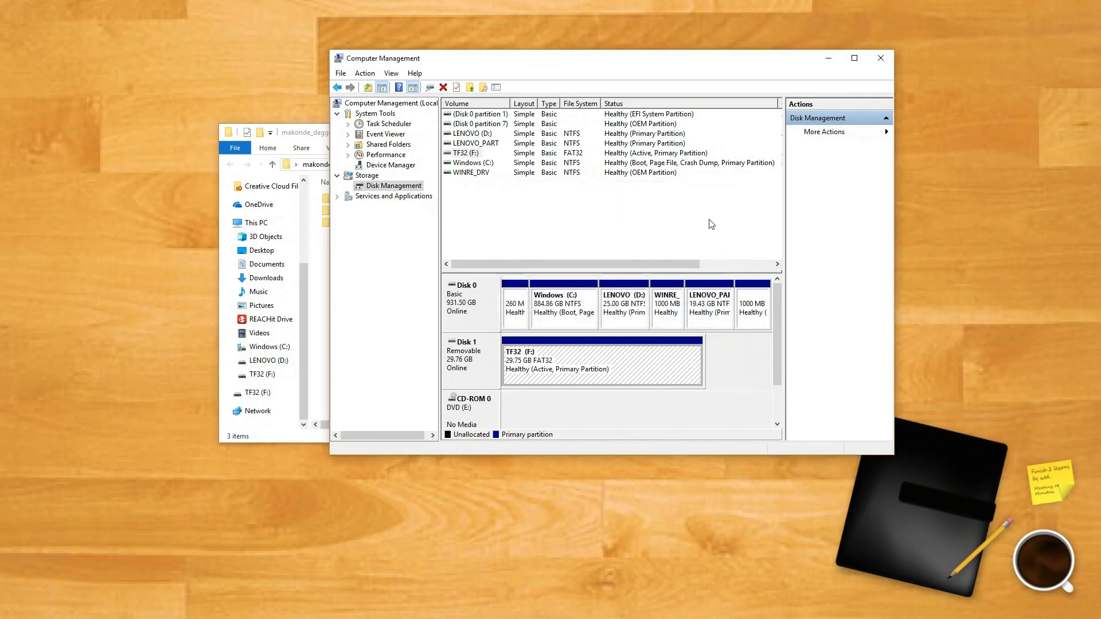
mouse_move(413, 206)
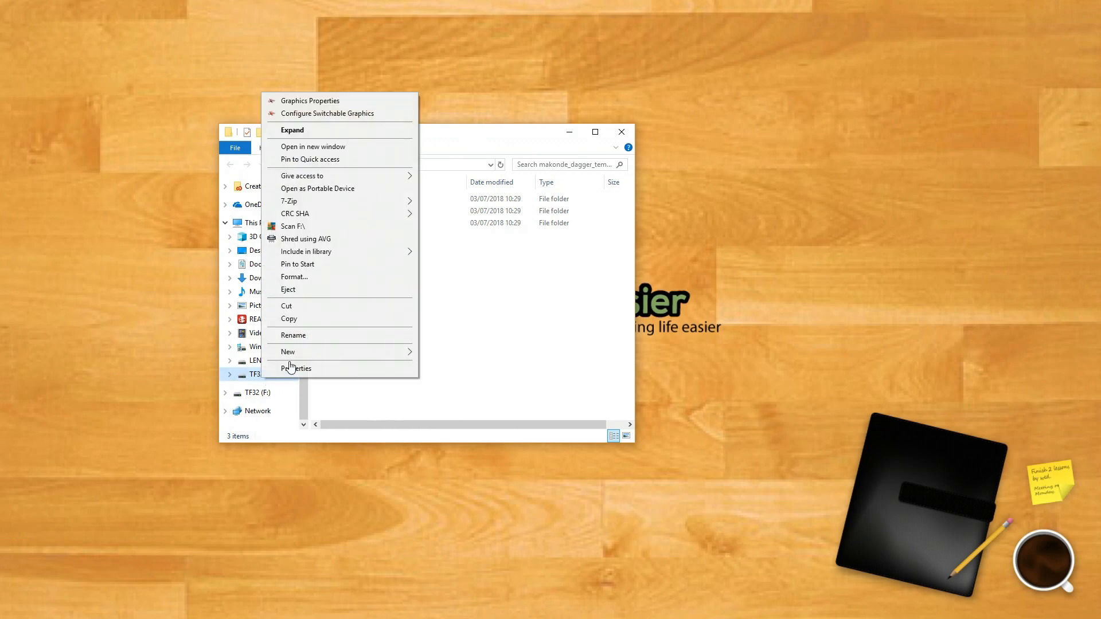
mouse_move(329, 277)
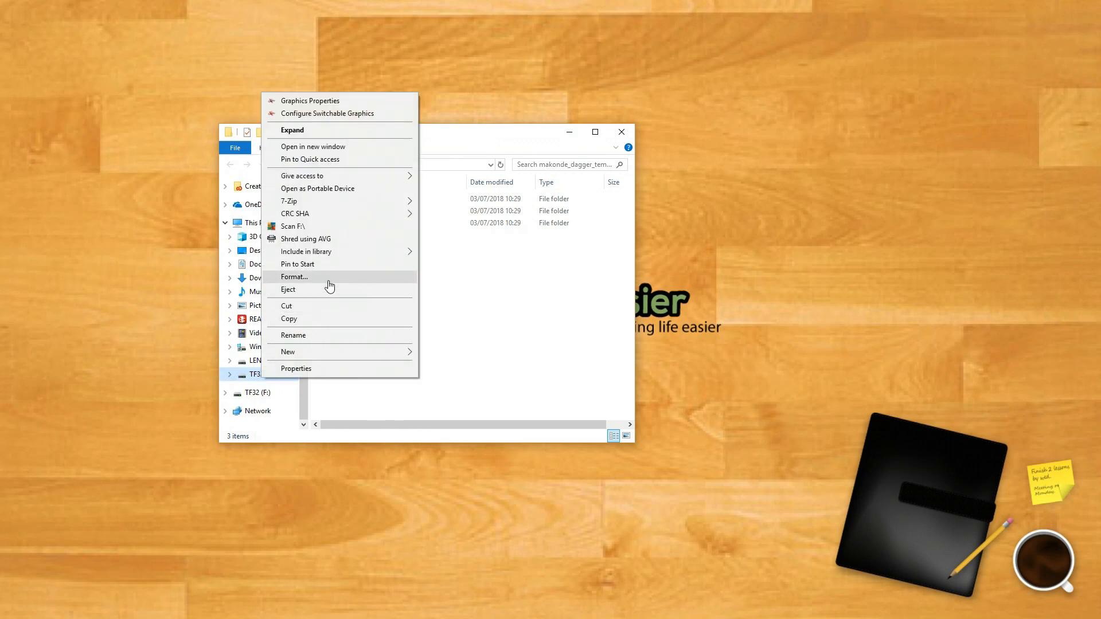
Step: Start a quick FAT32 format of TF32 (F:) and accept the data-erase warning
left_click(294, 276)
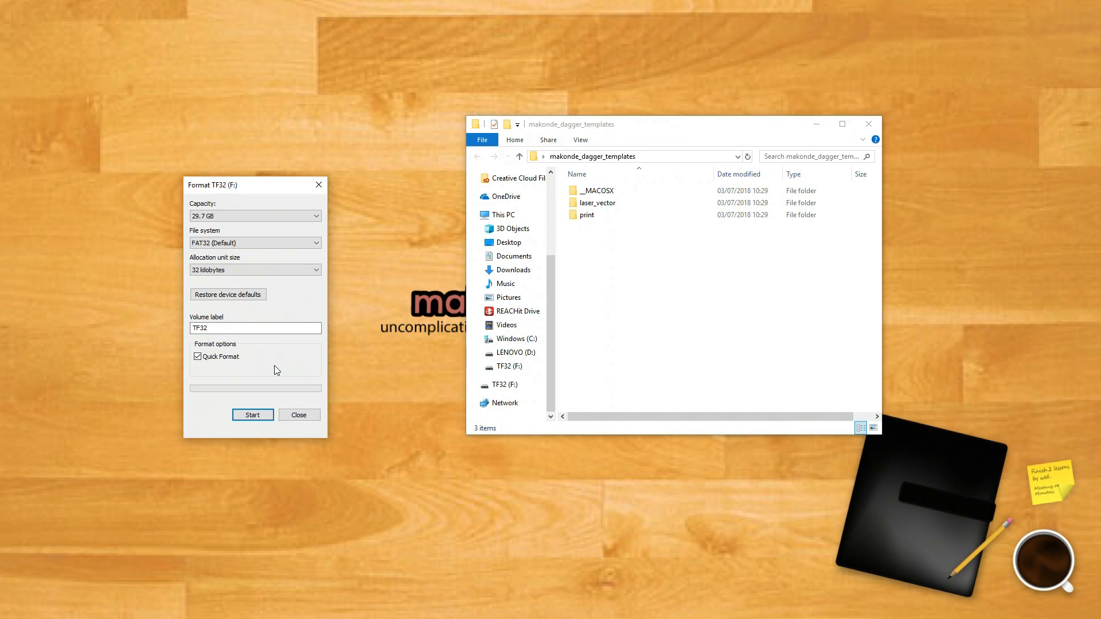
mouse_move(260, 375)
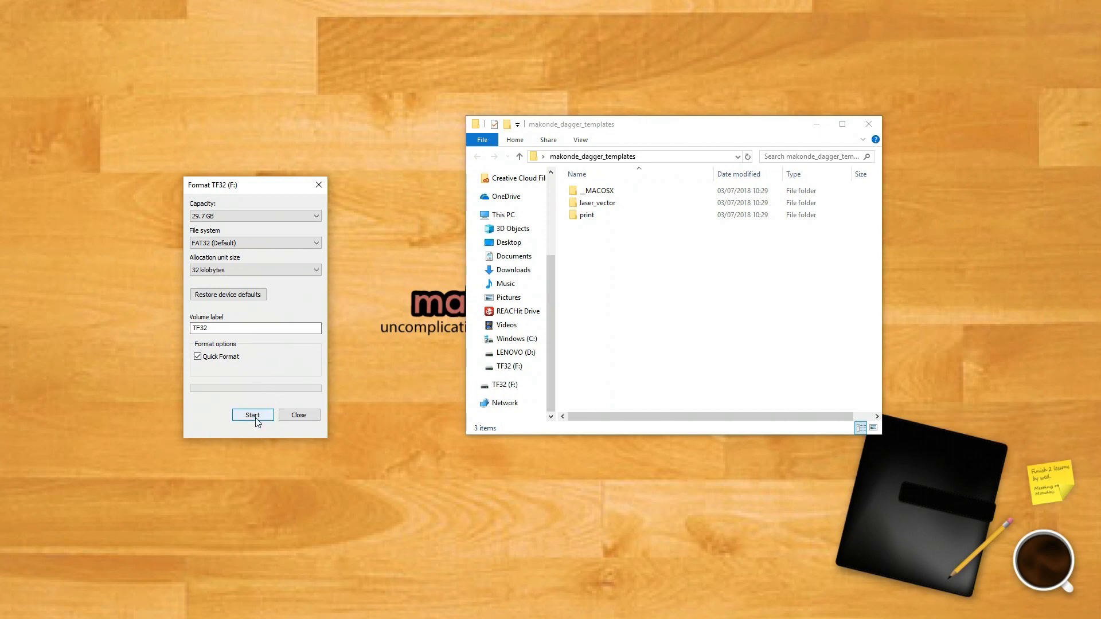
left_click(253, 414)
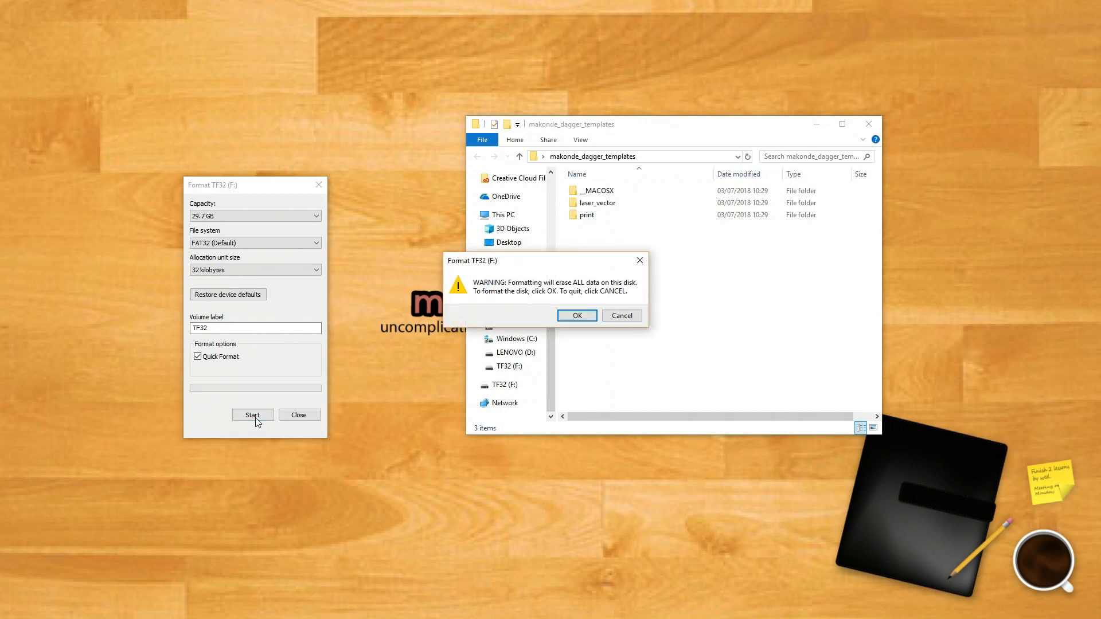
left_click(576, 315)
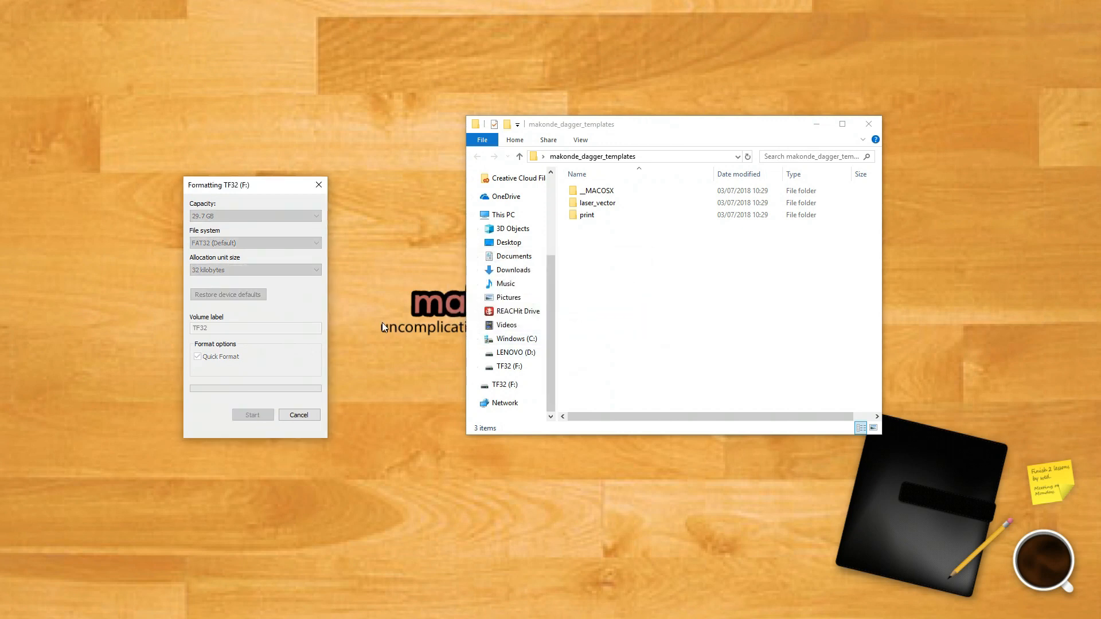